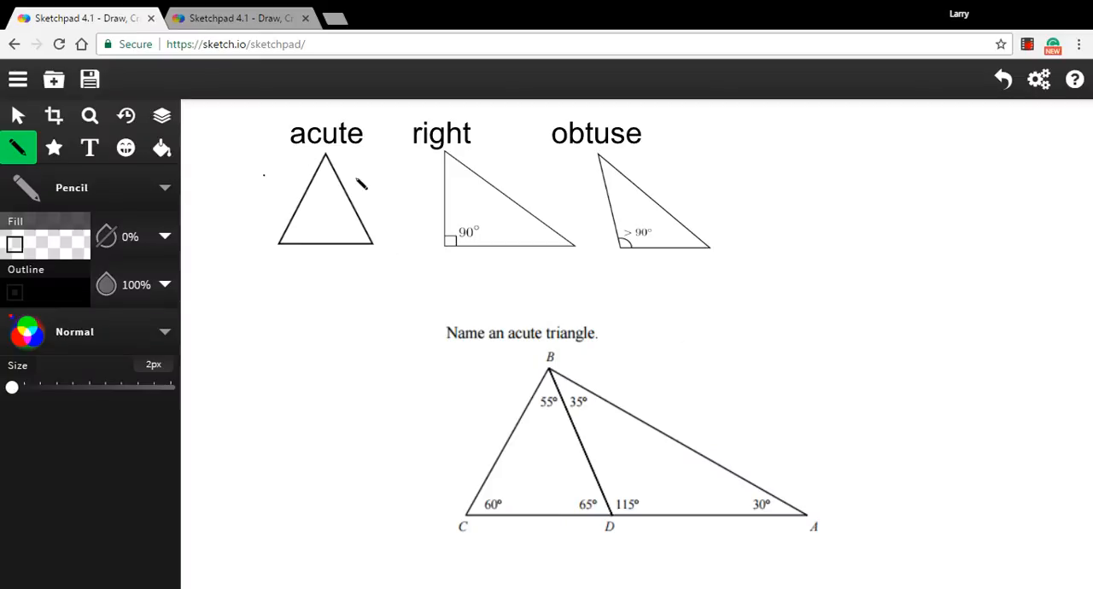
mouse_move(451, 310)
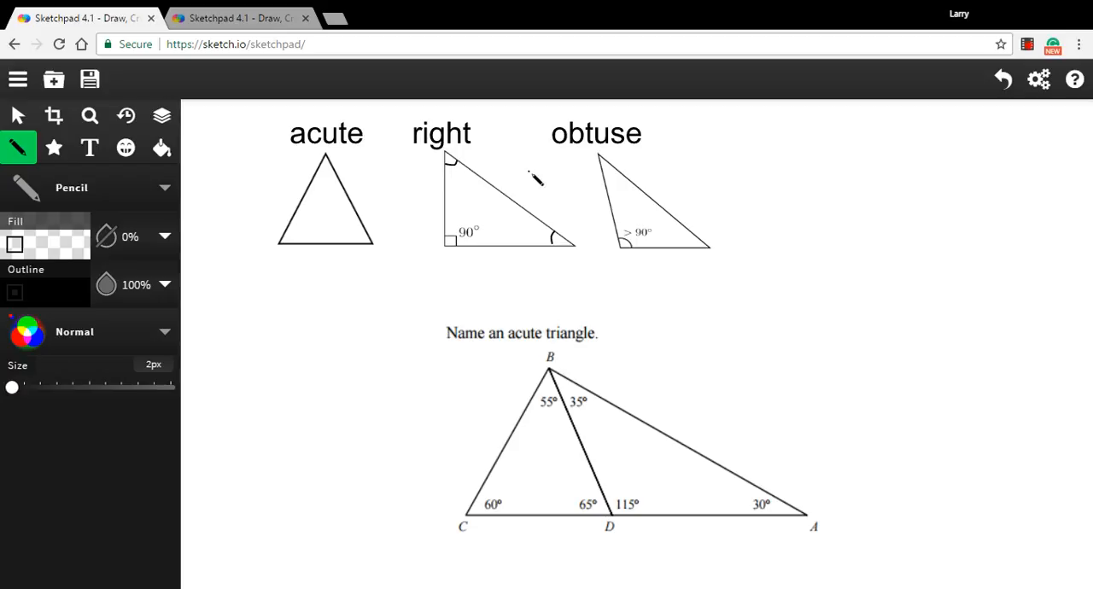
mouse_move(341, 167)
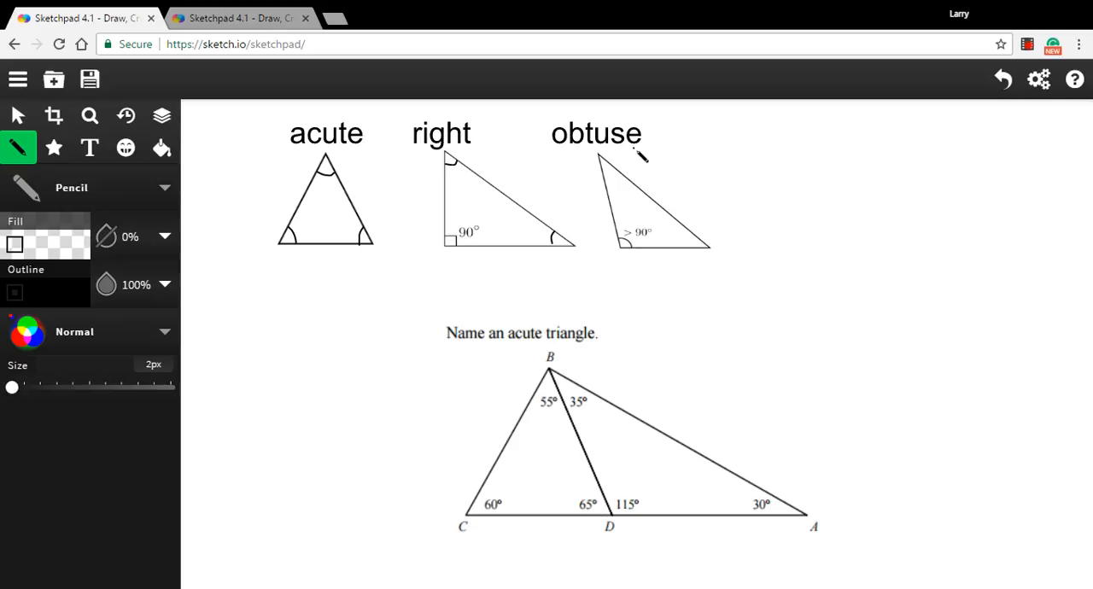
mouse_move(648, 244)
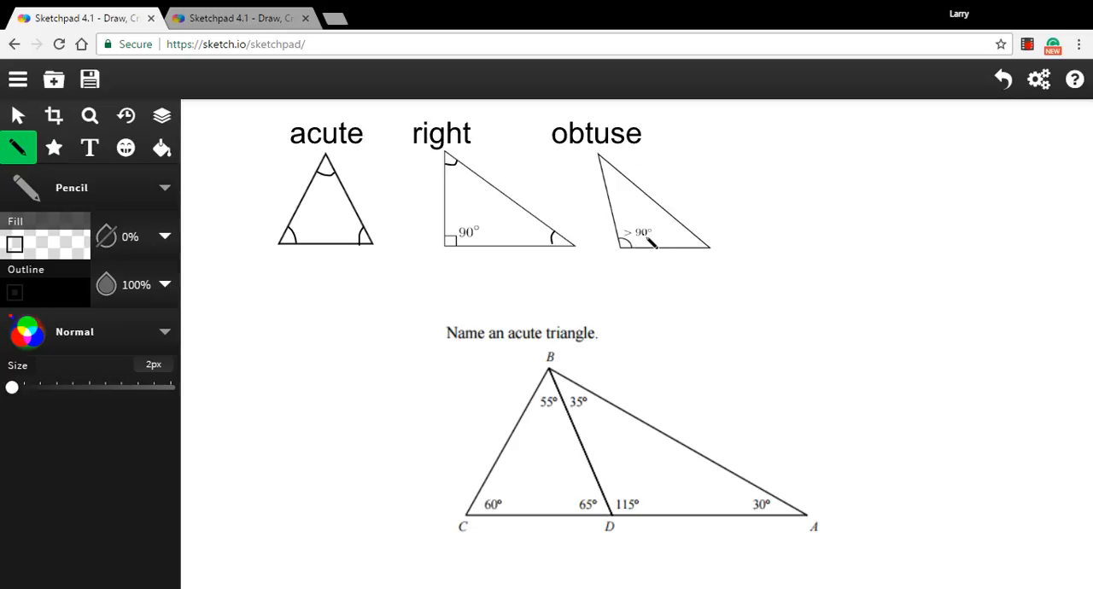
mouse_move(624, 245)
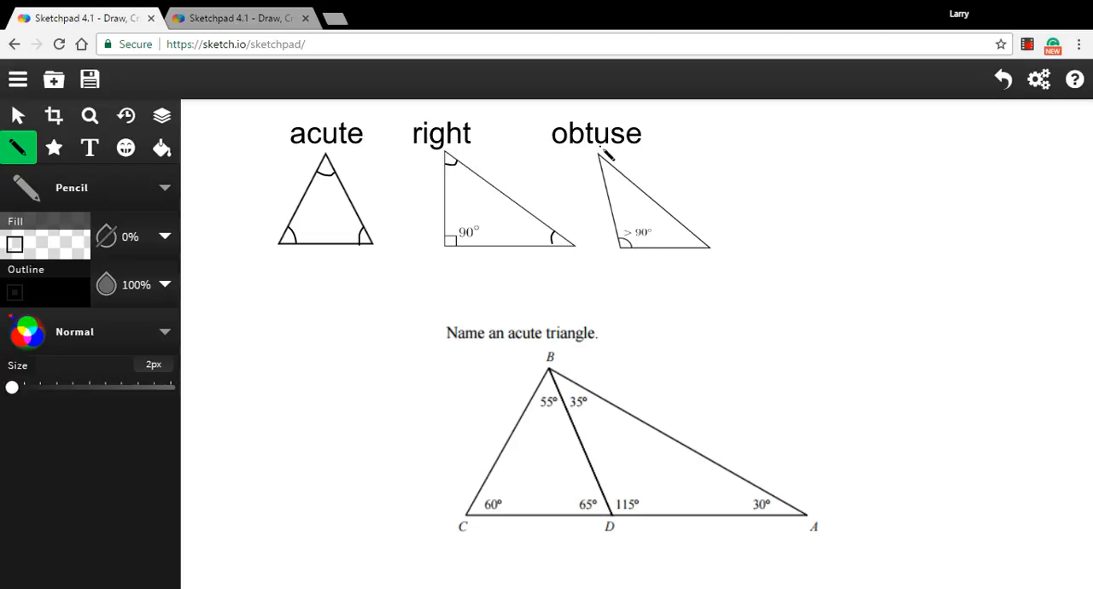
mouse_move(621, 207)
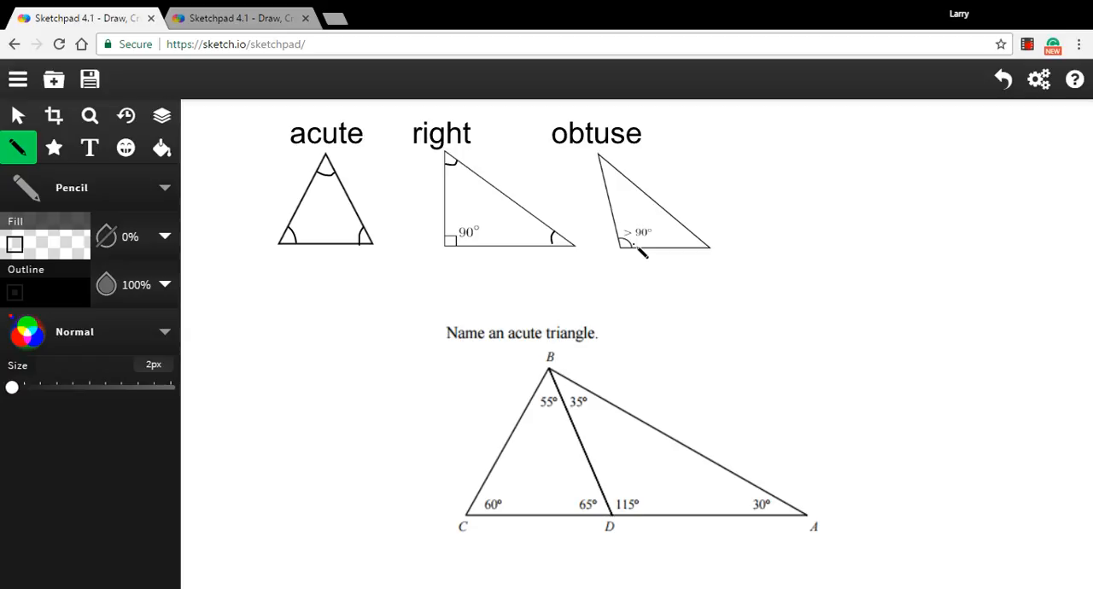
mouse_move(670, 266)
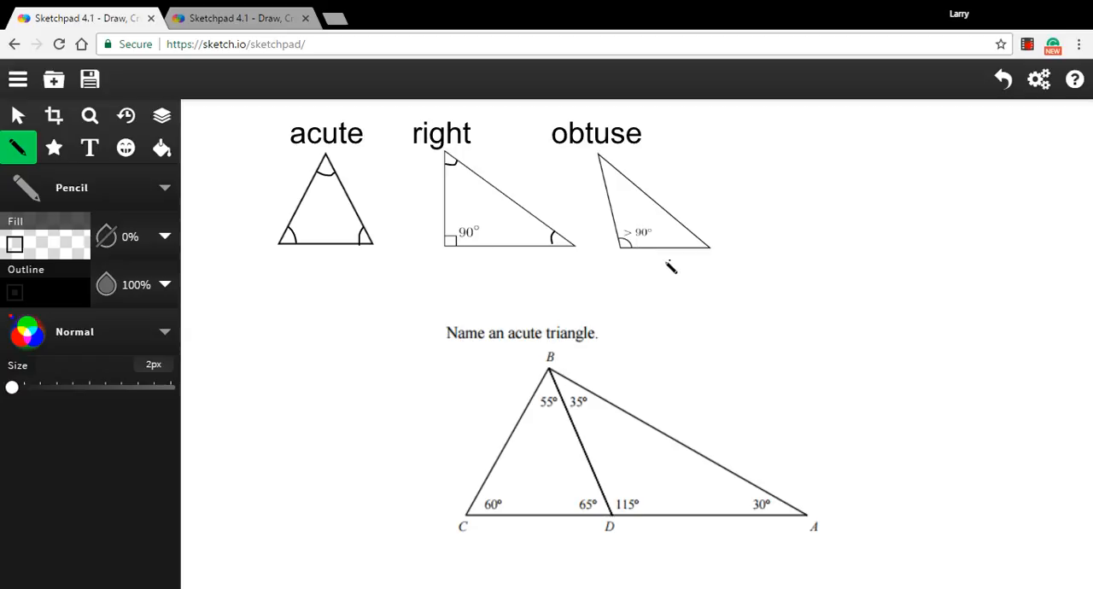
mouse_move(649, 228)
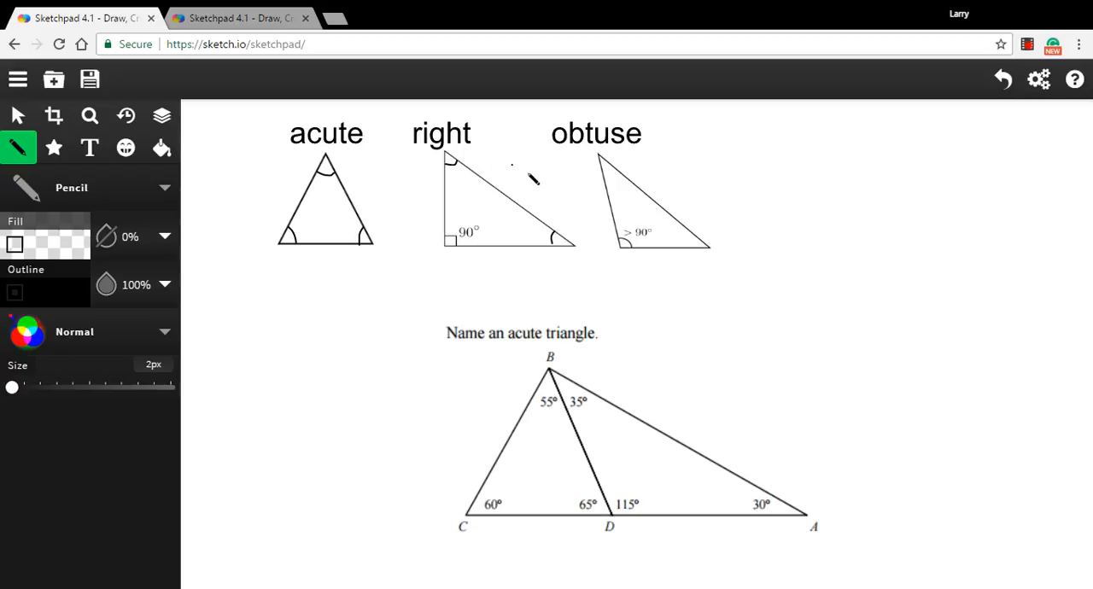
mouse_move(696, 188)
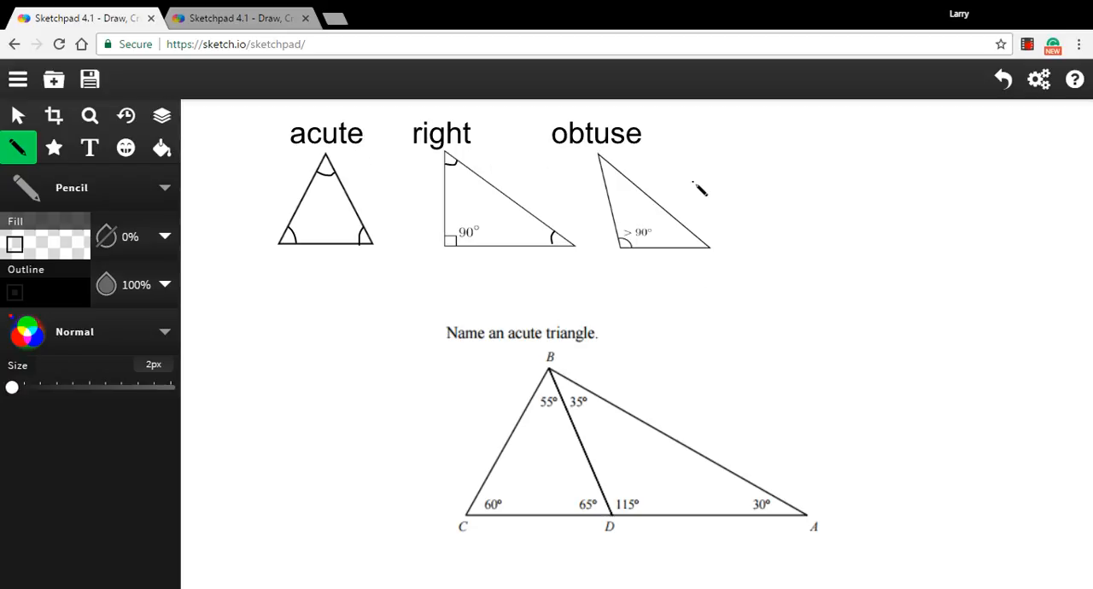
mouse_move(639, 327)
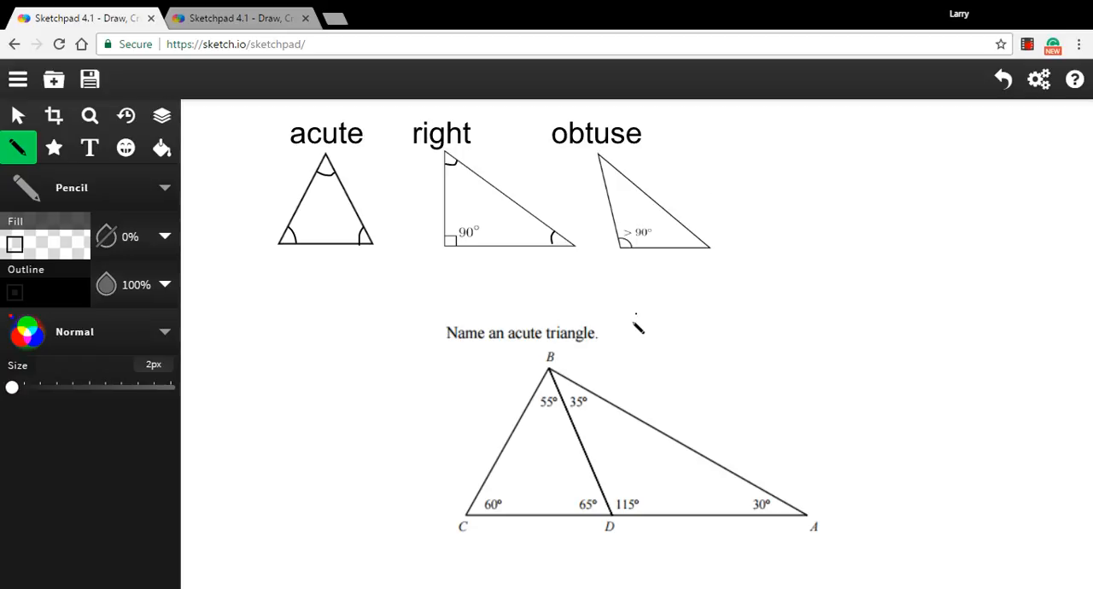
mouse_move(613, 355)
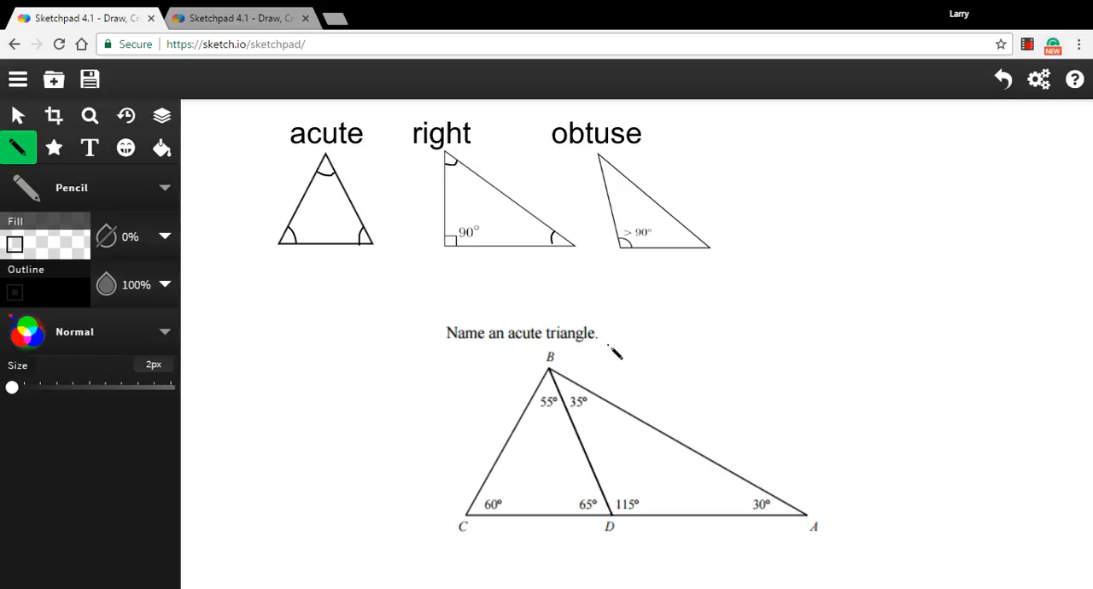
mouse_move(795, 531)
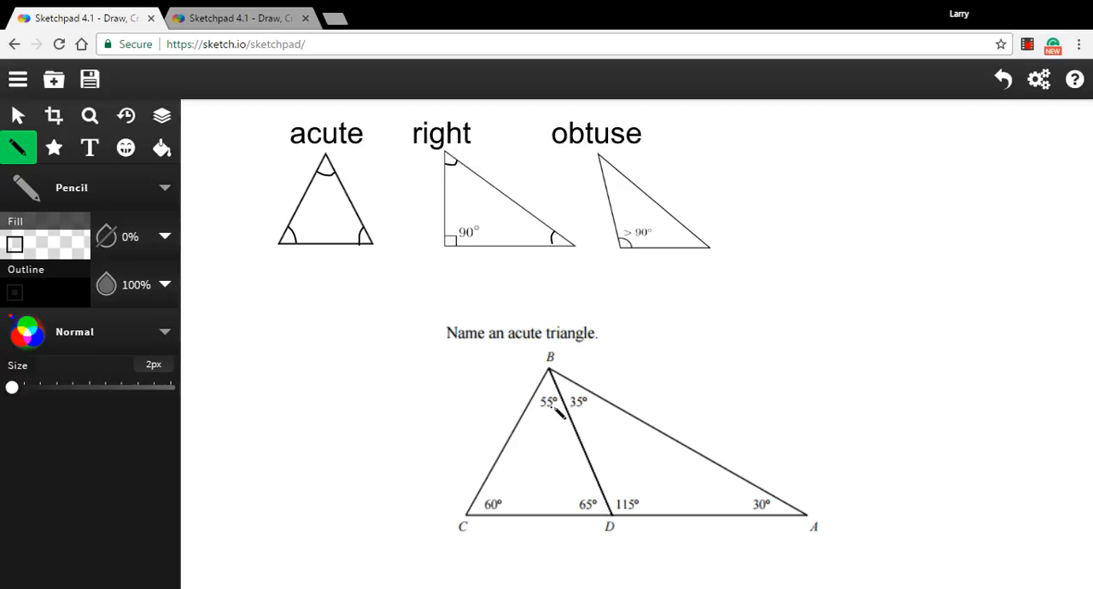
mouse_move(461, 553)
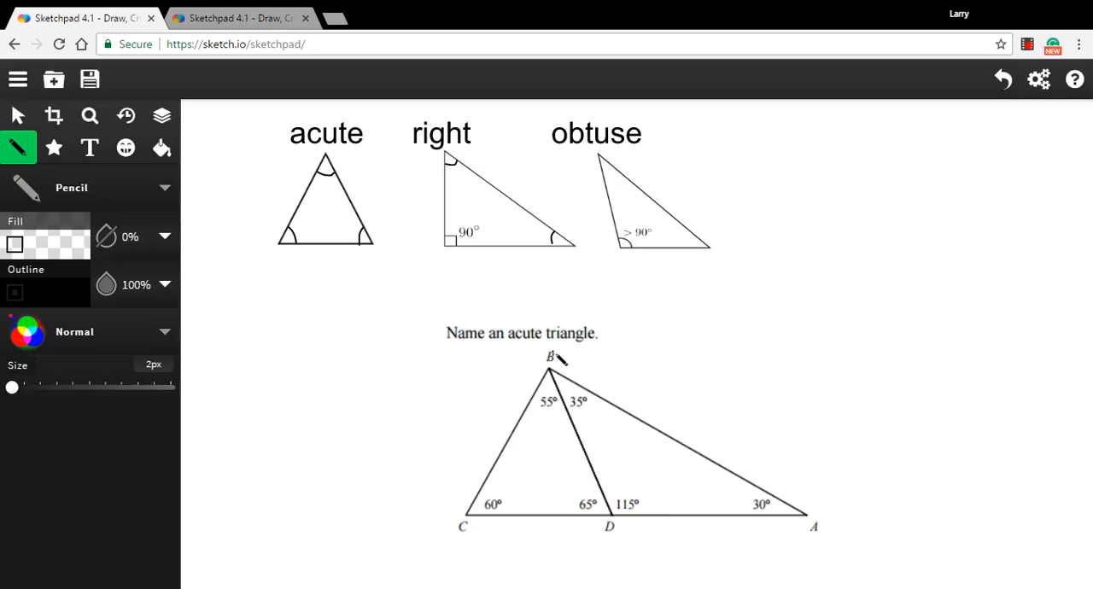
mouse_move(824, 525)
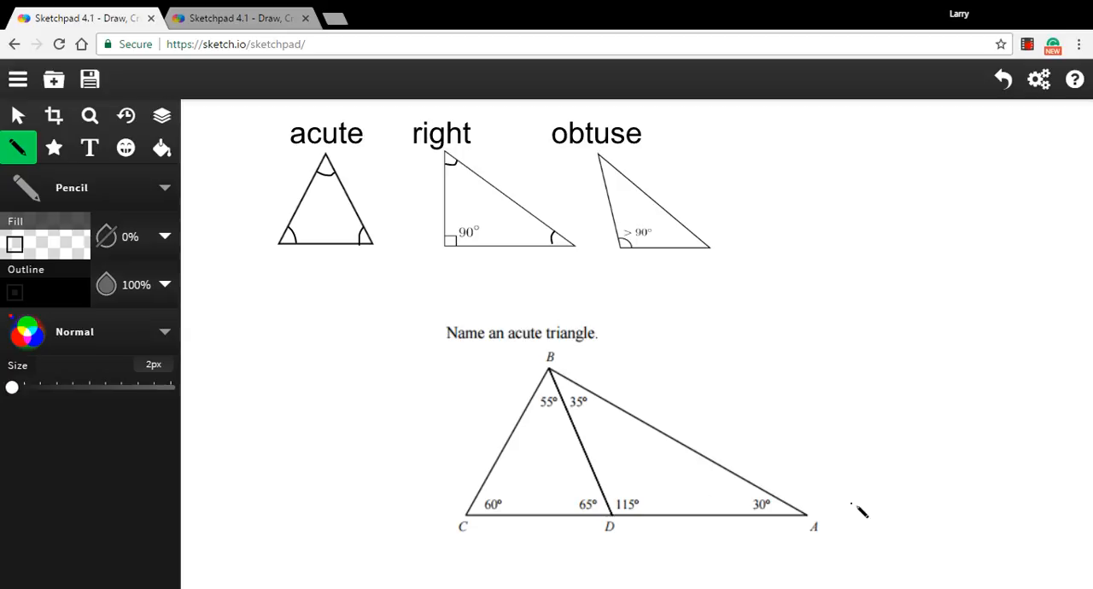
mouse_move(628, 440)
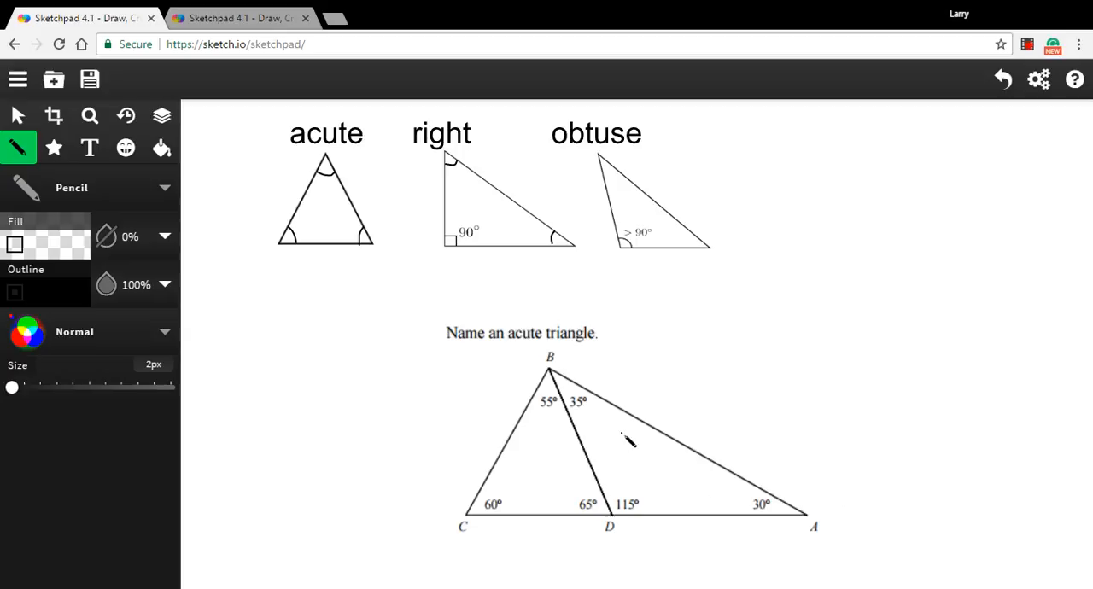
mouse_move(608, 427)
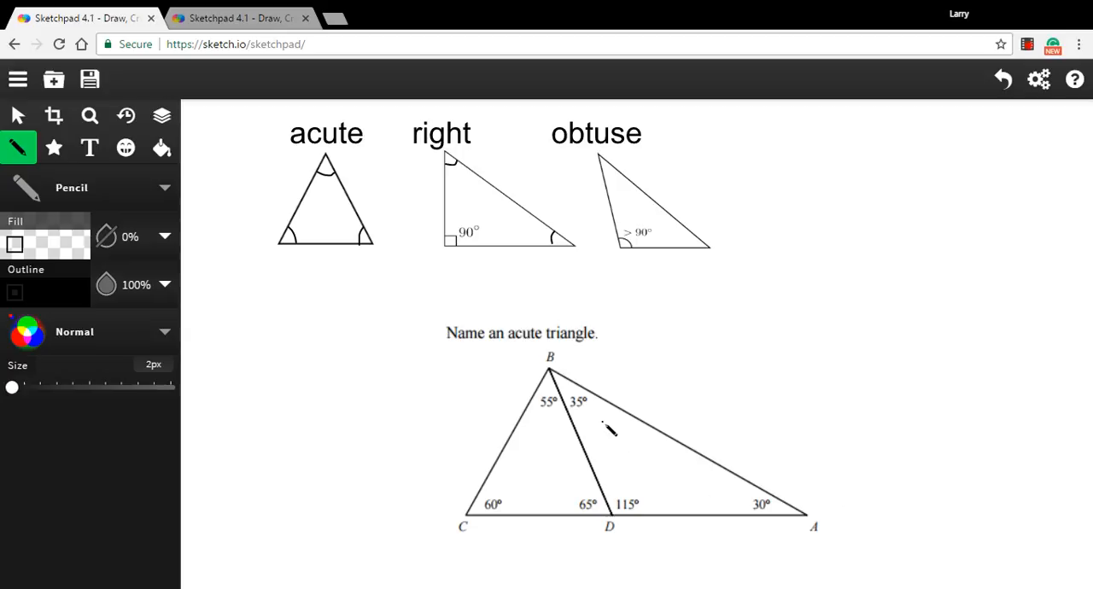
mouse_move(584, 354)
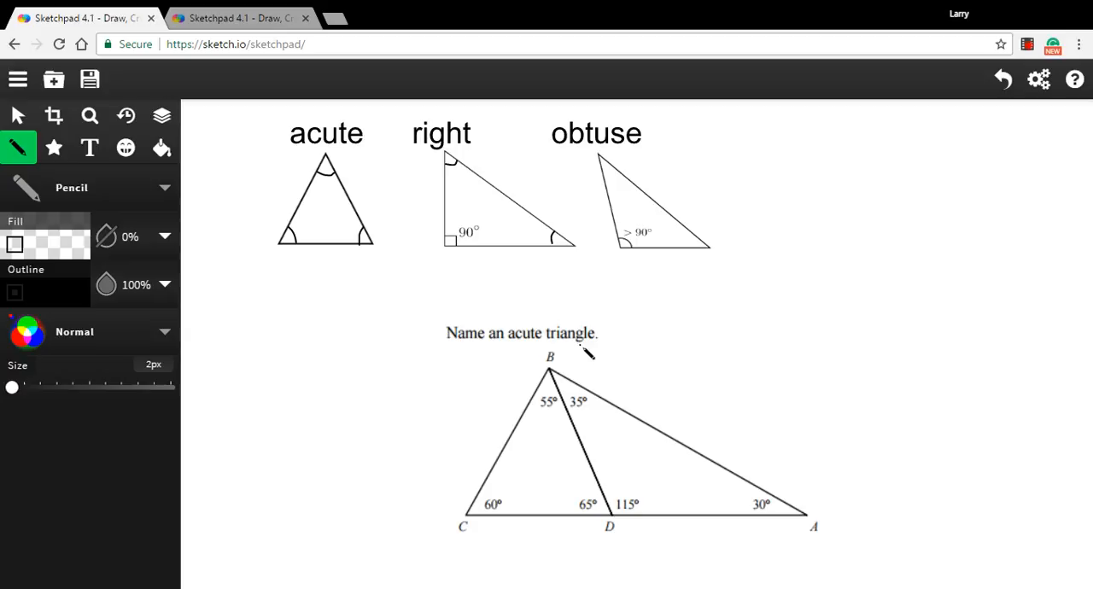
mouse_move(593, 384)
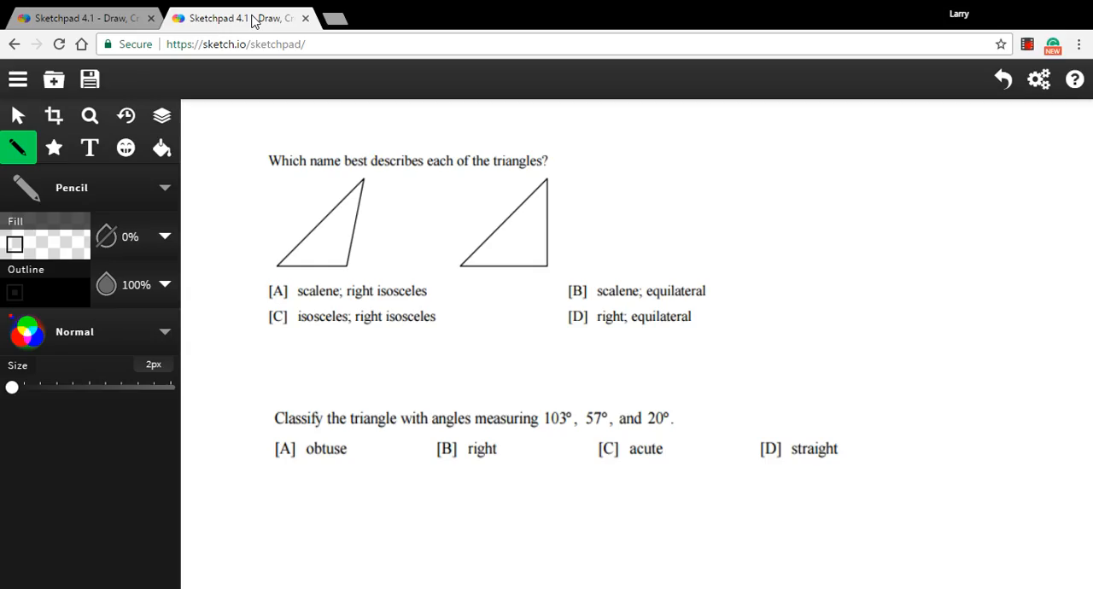
mouse_move(259, 262)
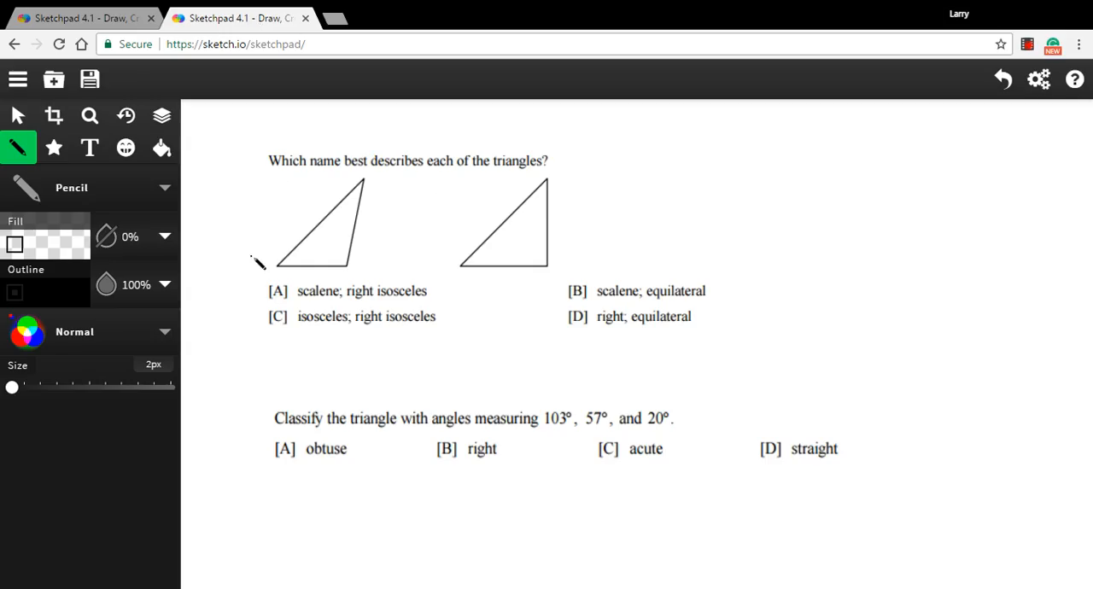
mouse_move(323, 186)
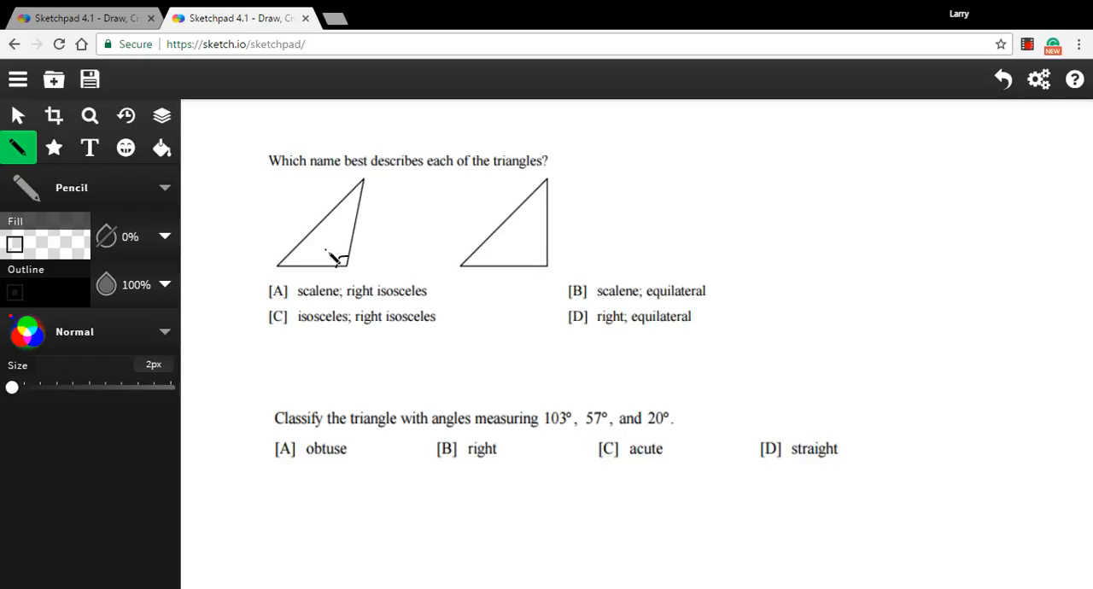
- Pencil a right-angle mark at the corner of the first triangle
drag(333, 256, 345, 252)
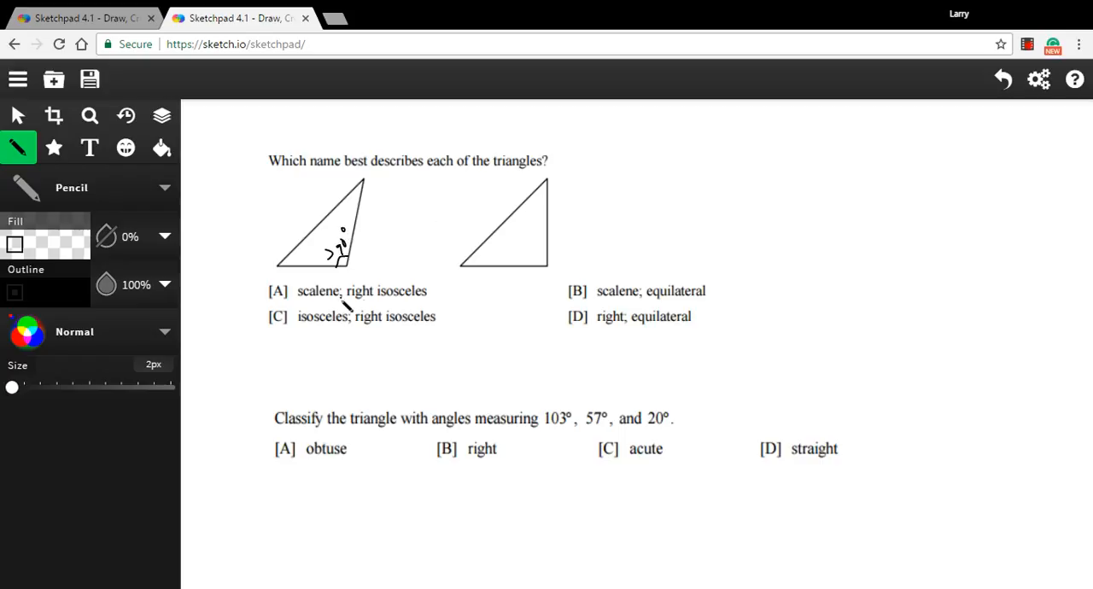
mouse_move(598, 339)
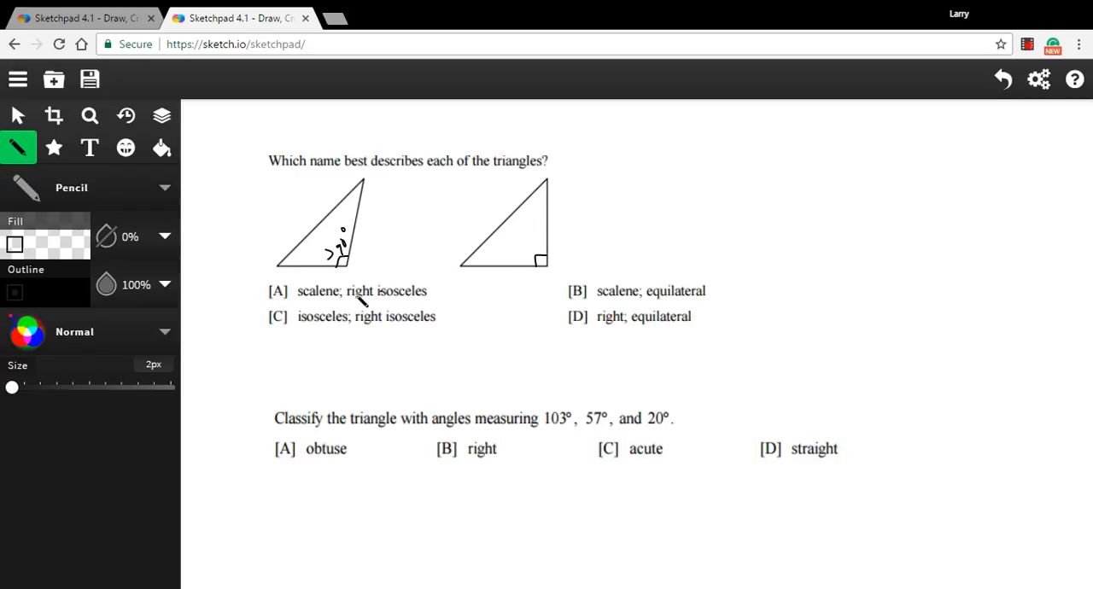
- Underline 'scalene' and 'right isosceles' in choice A, then add a right-angle mark on the second triangle
drag(298, 303, 339, 295)
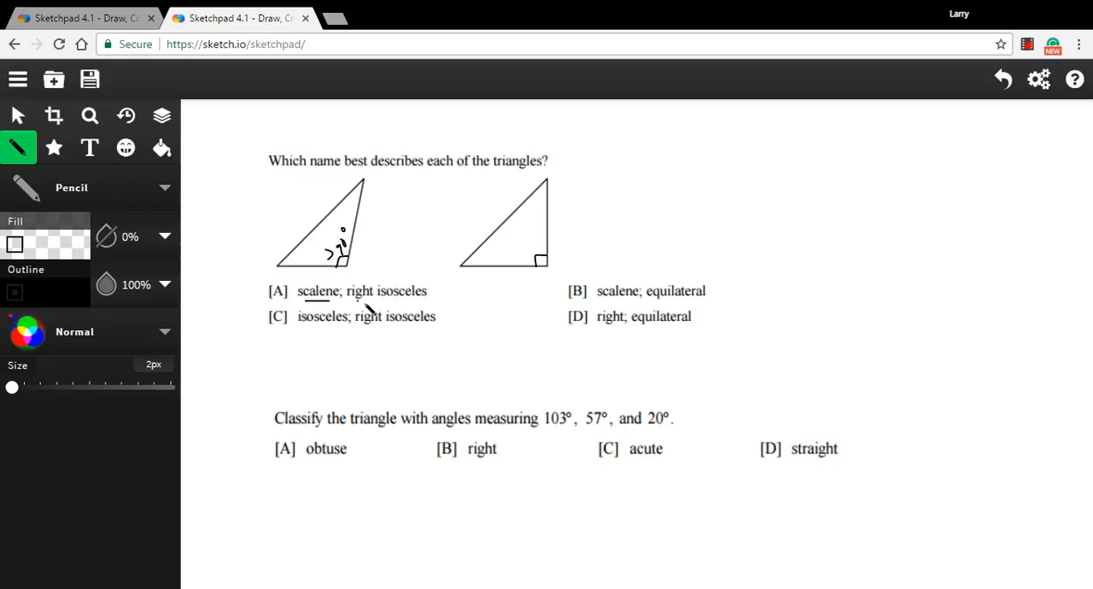
drag(359, 307, 427, 316)
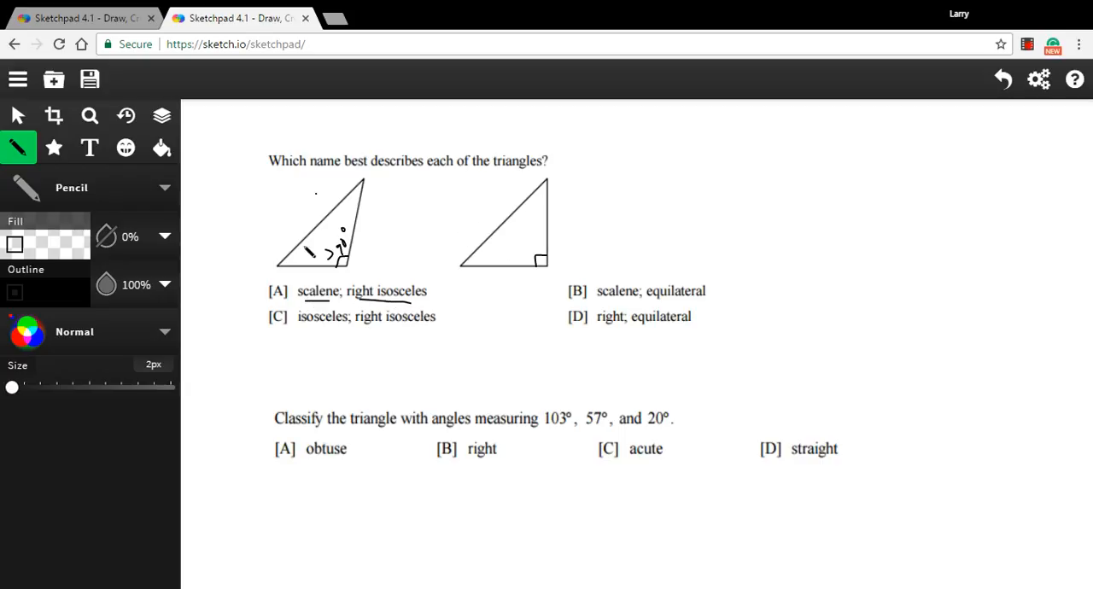
drag(542, 221, 525, 243)
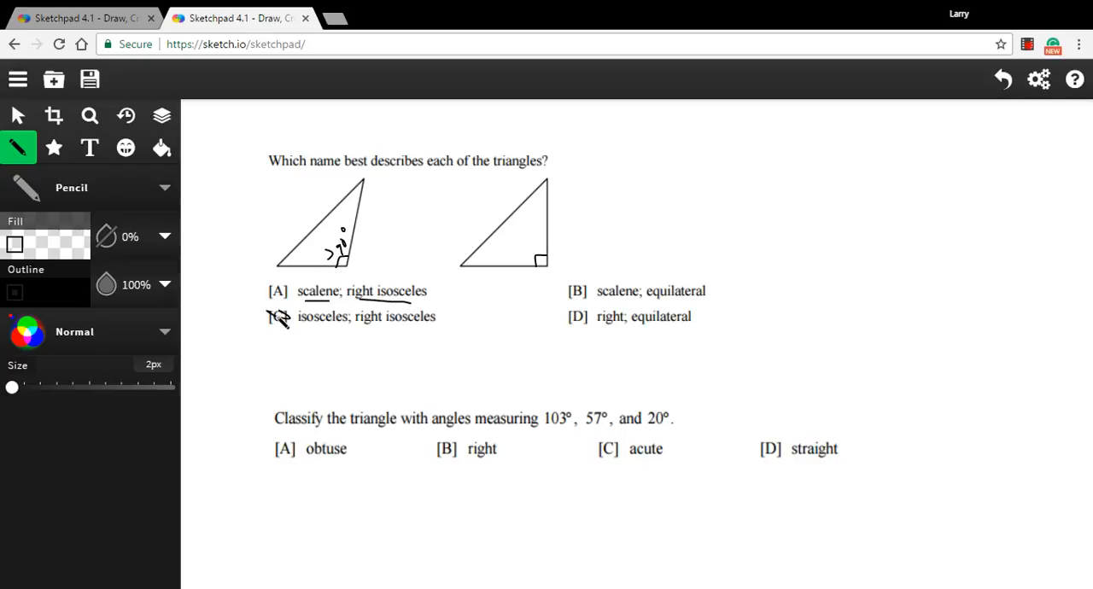
mouse_move(621, 308)
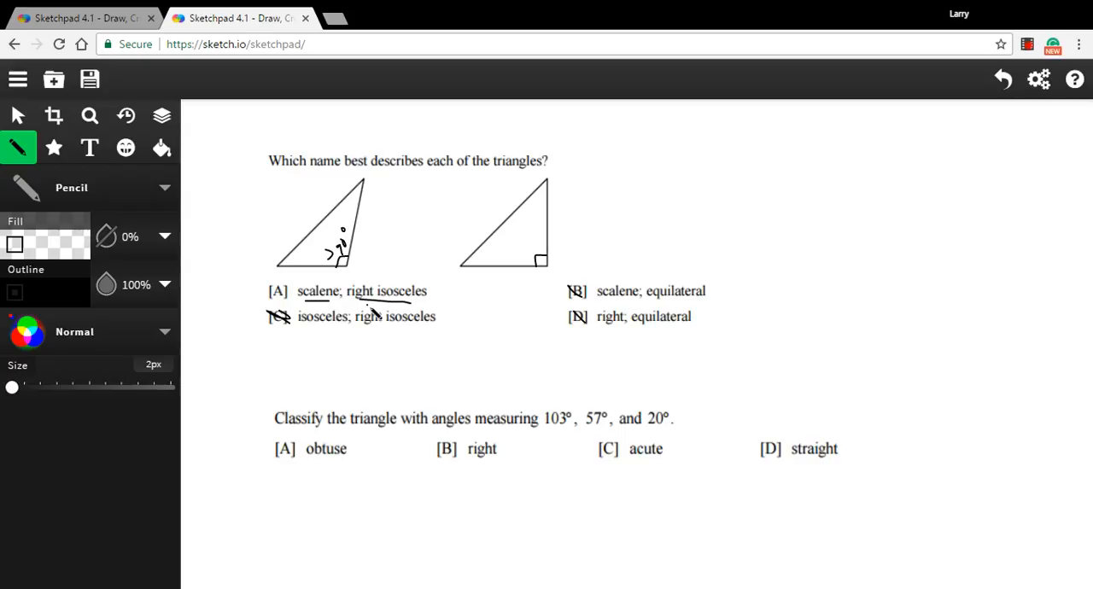
mouse_move(334, 446)
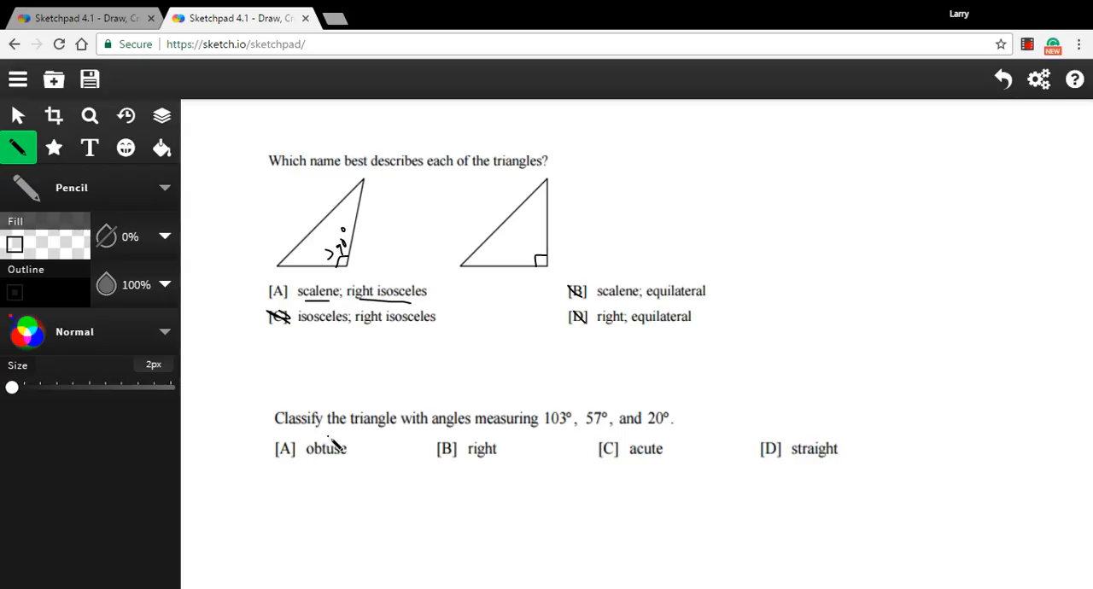
mouse_move(547, 436)
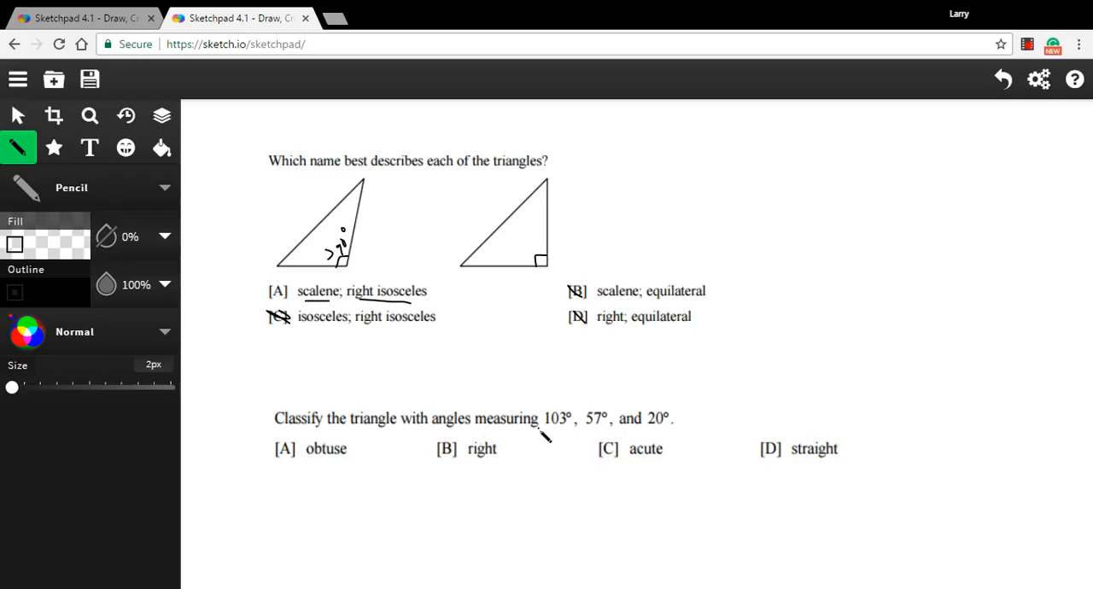